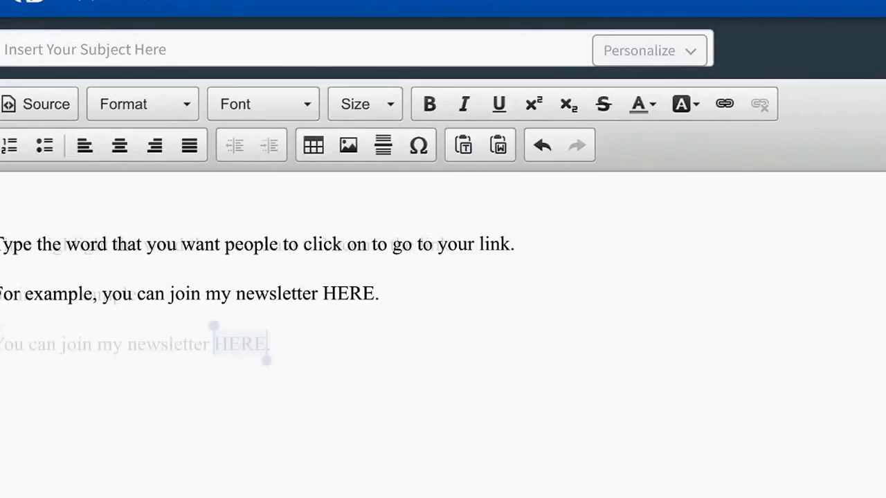
Select the word HERE in "You can join my newsletter HERE.".
double_click(239, 344)
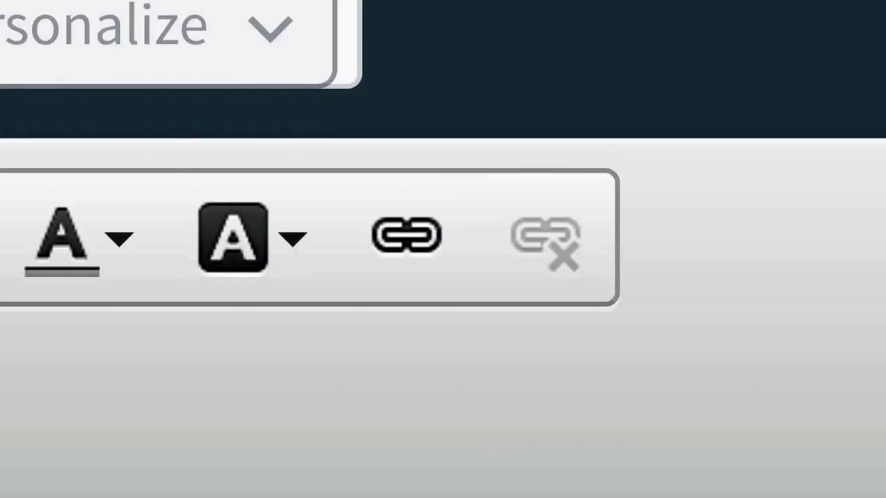
Open the Link dialog for the selected word HERE.
click(404, 236)
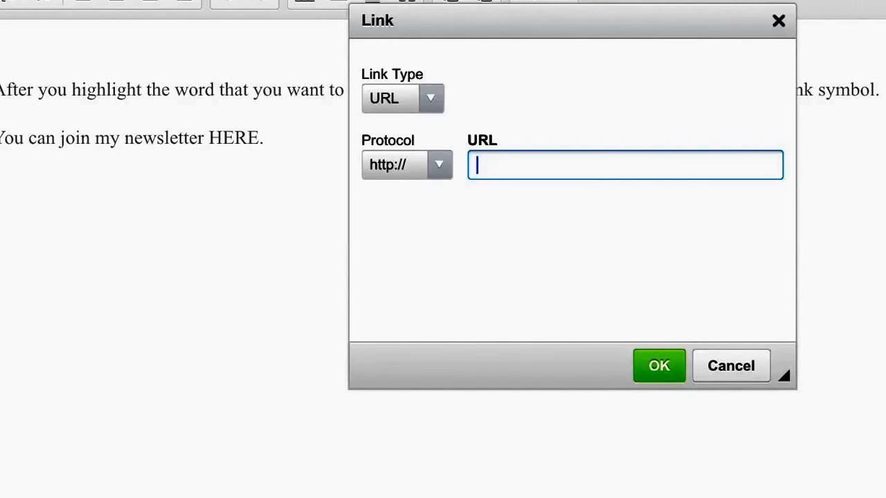
Link HERE to holygrailfinder.com/products-training/ and confirm the dialog.
text(holygrailfinder.com/products-training/)
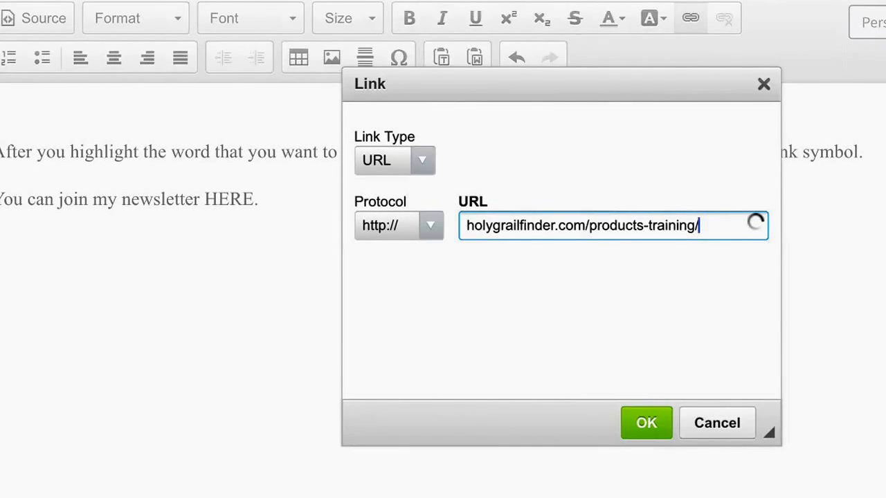
click(646, 423)
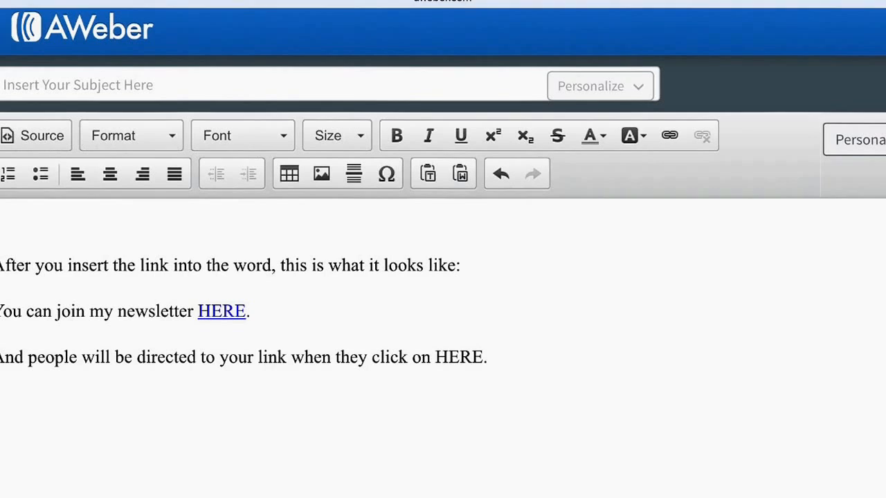